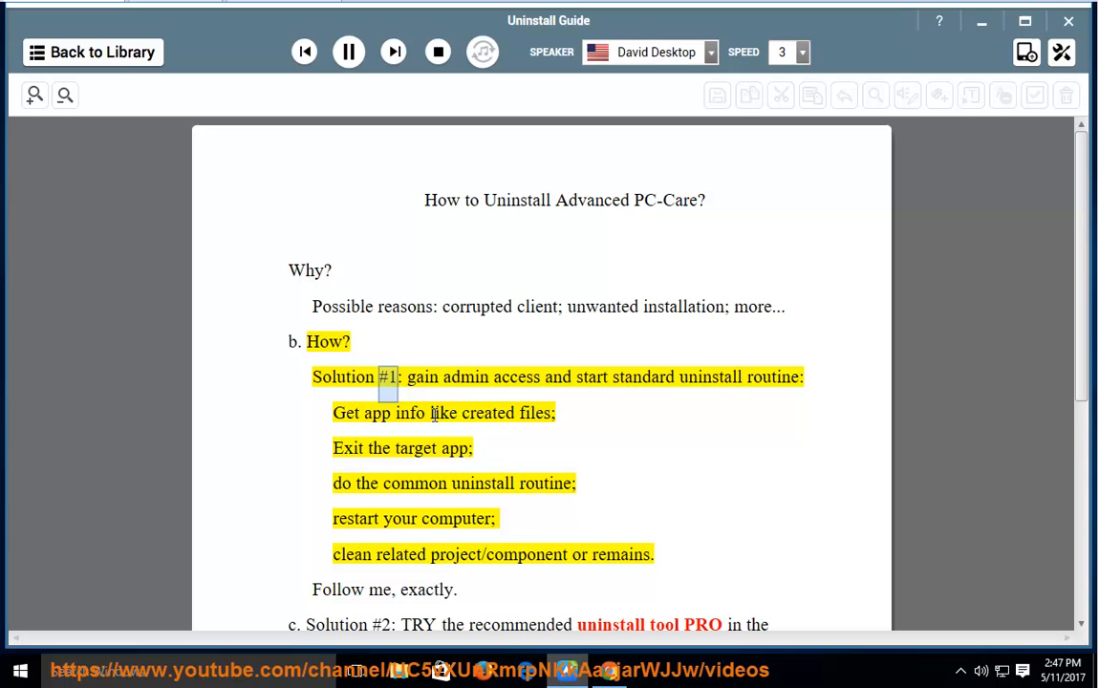
Keep the guide reading aloud, scrolling down through Solution #2 to the final tip
{"action": "double_click", "coordinate": [643, 377]}
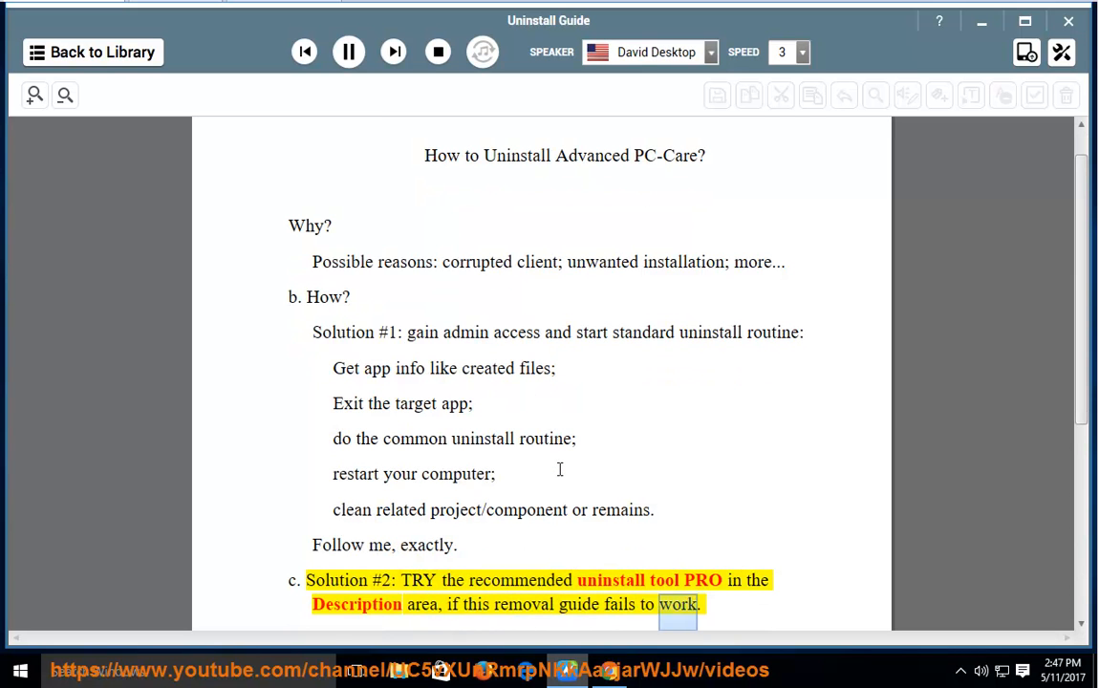
{"action": "scroll", "scroll_direction": "down", "scroll_amount": 3}
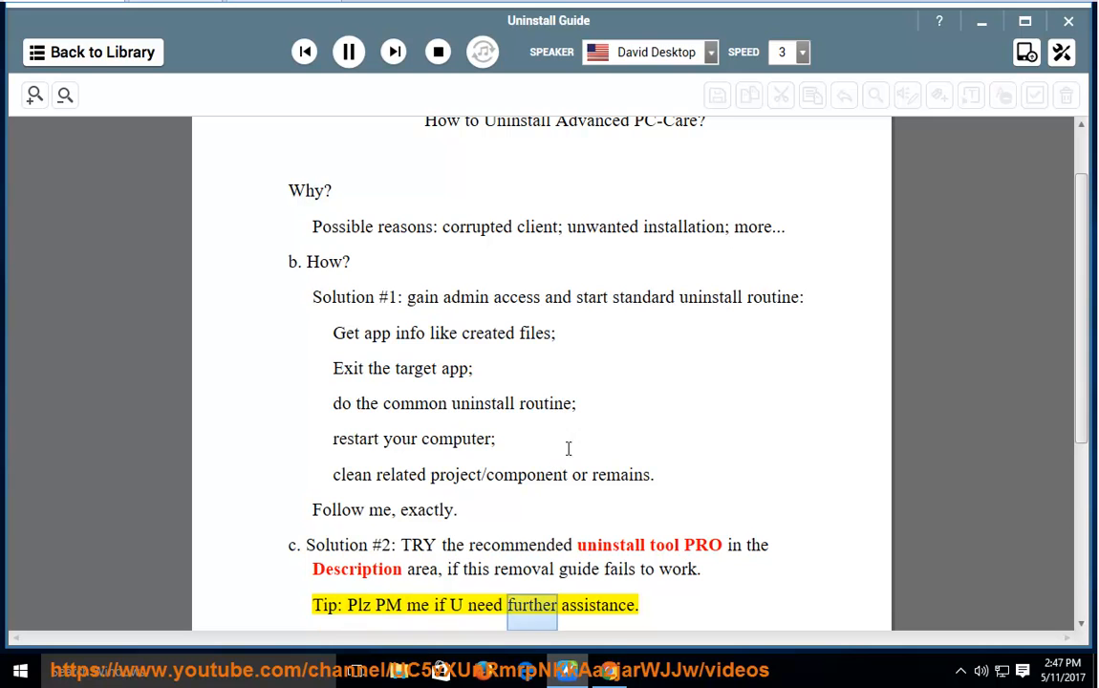